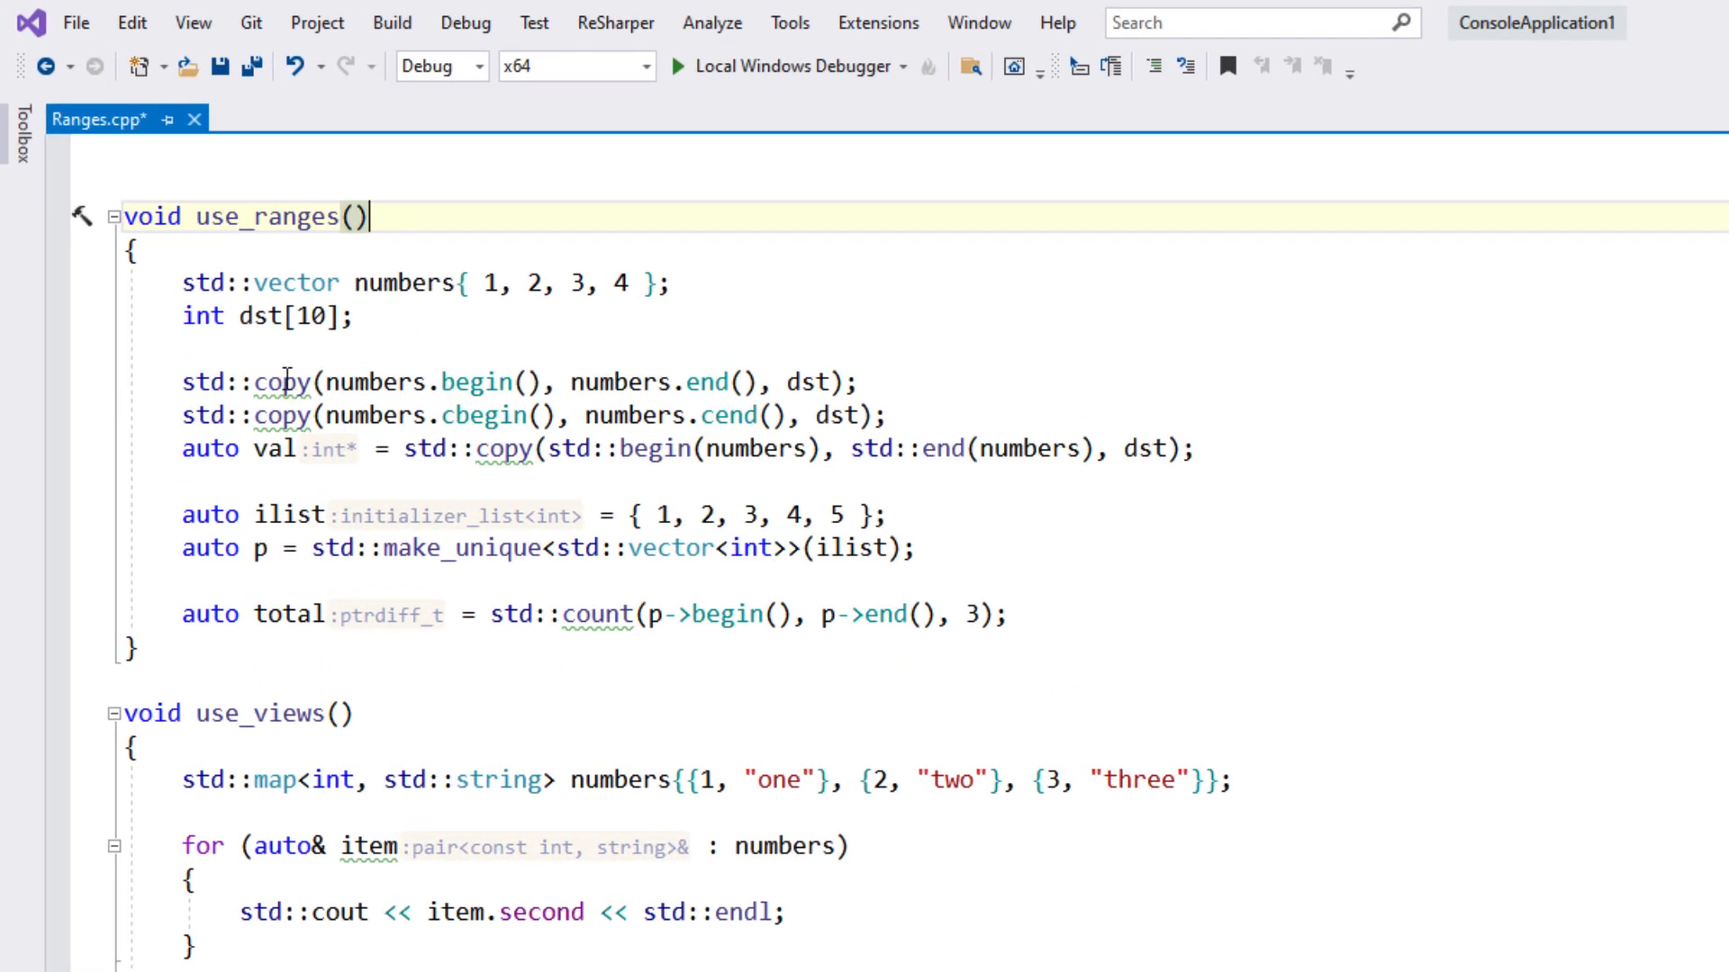
{"action": "mouse_move", "coordinate": [284, 382]}
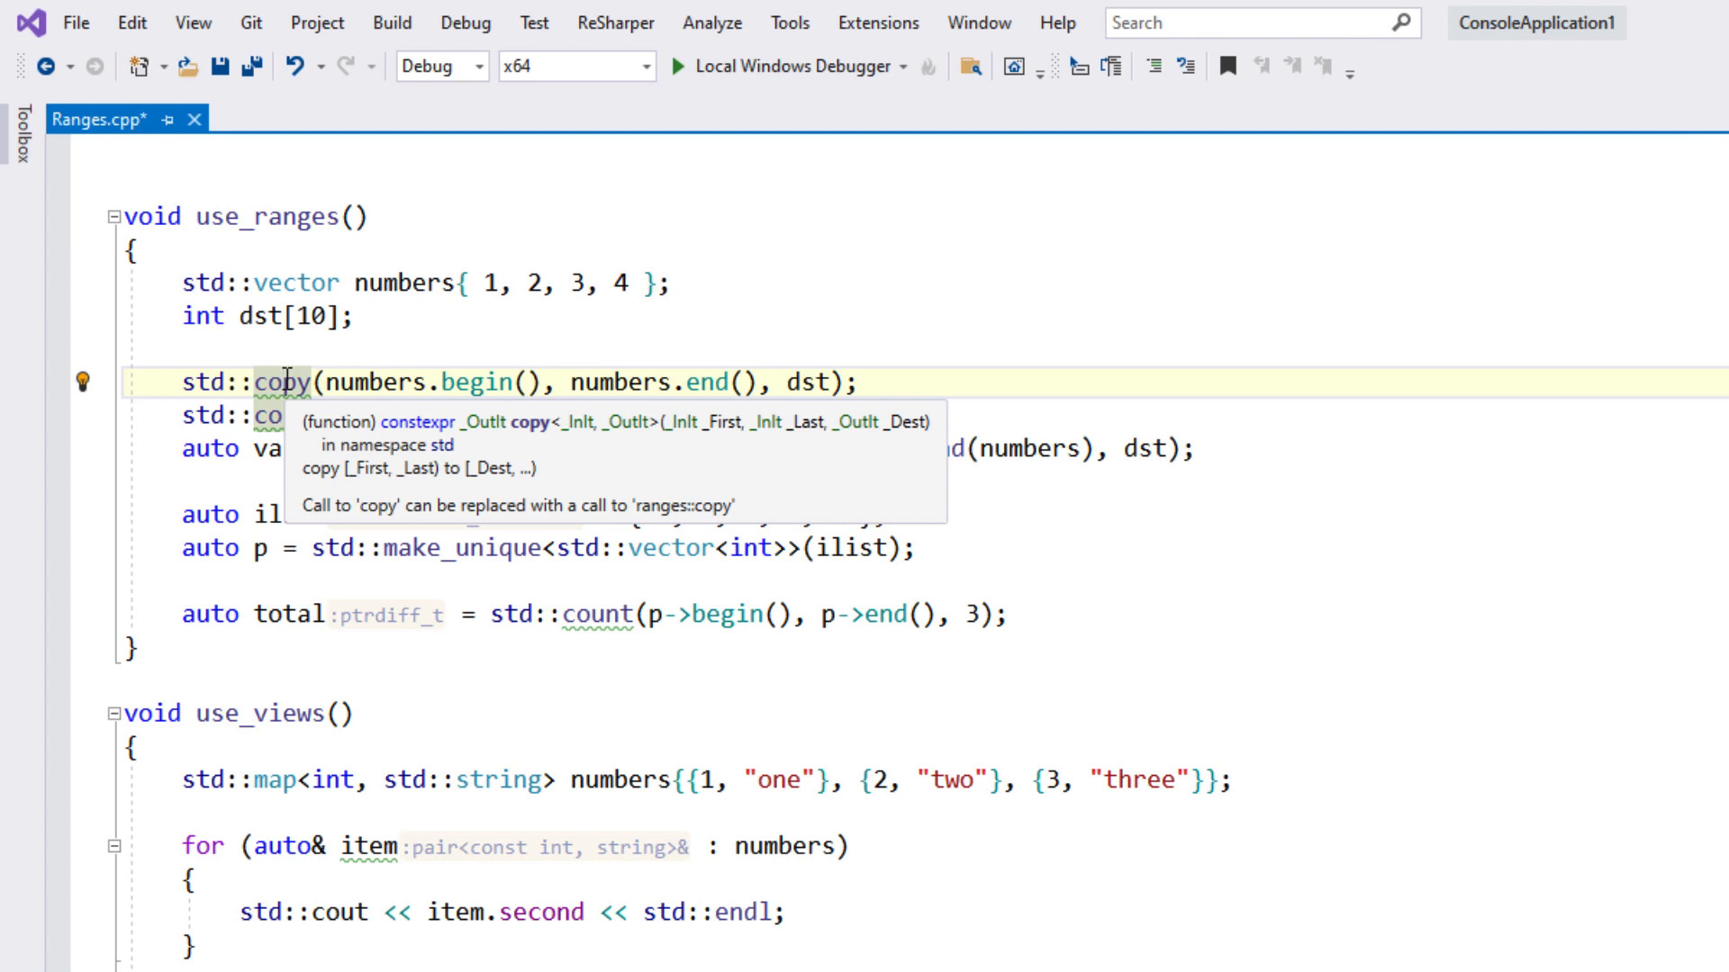
Convert the three std::copy calls and the std::count call to std::ranges::copy and std::ranges::count.
{"action": "left_click", "coordinate": [83, 386]}
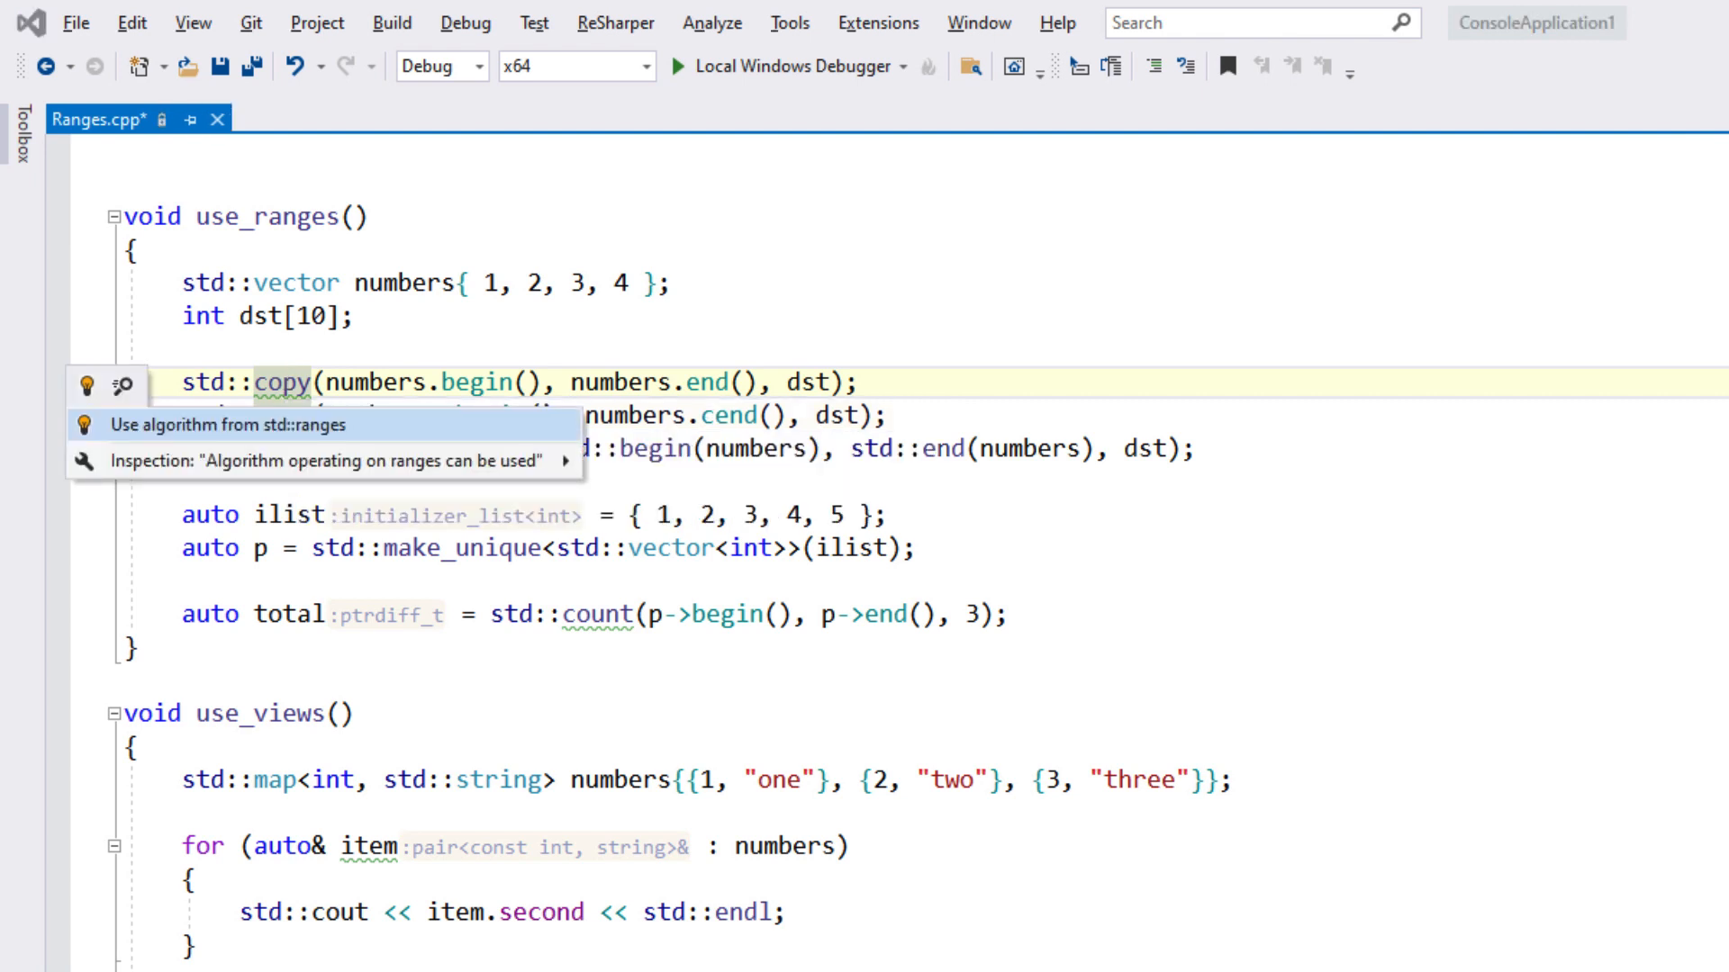
{"action": "left_click", "coordinate": [215, 424]}
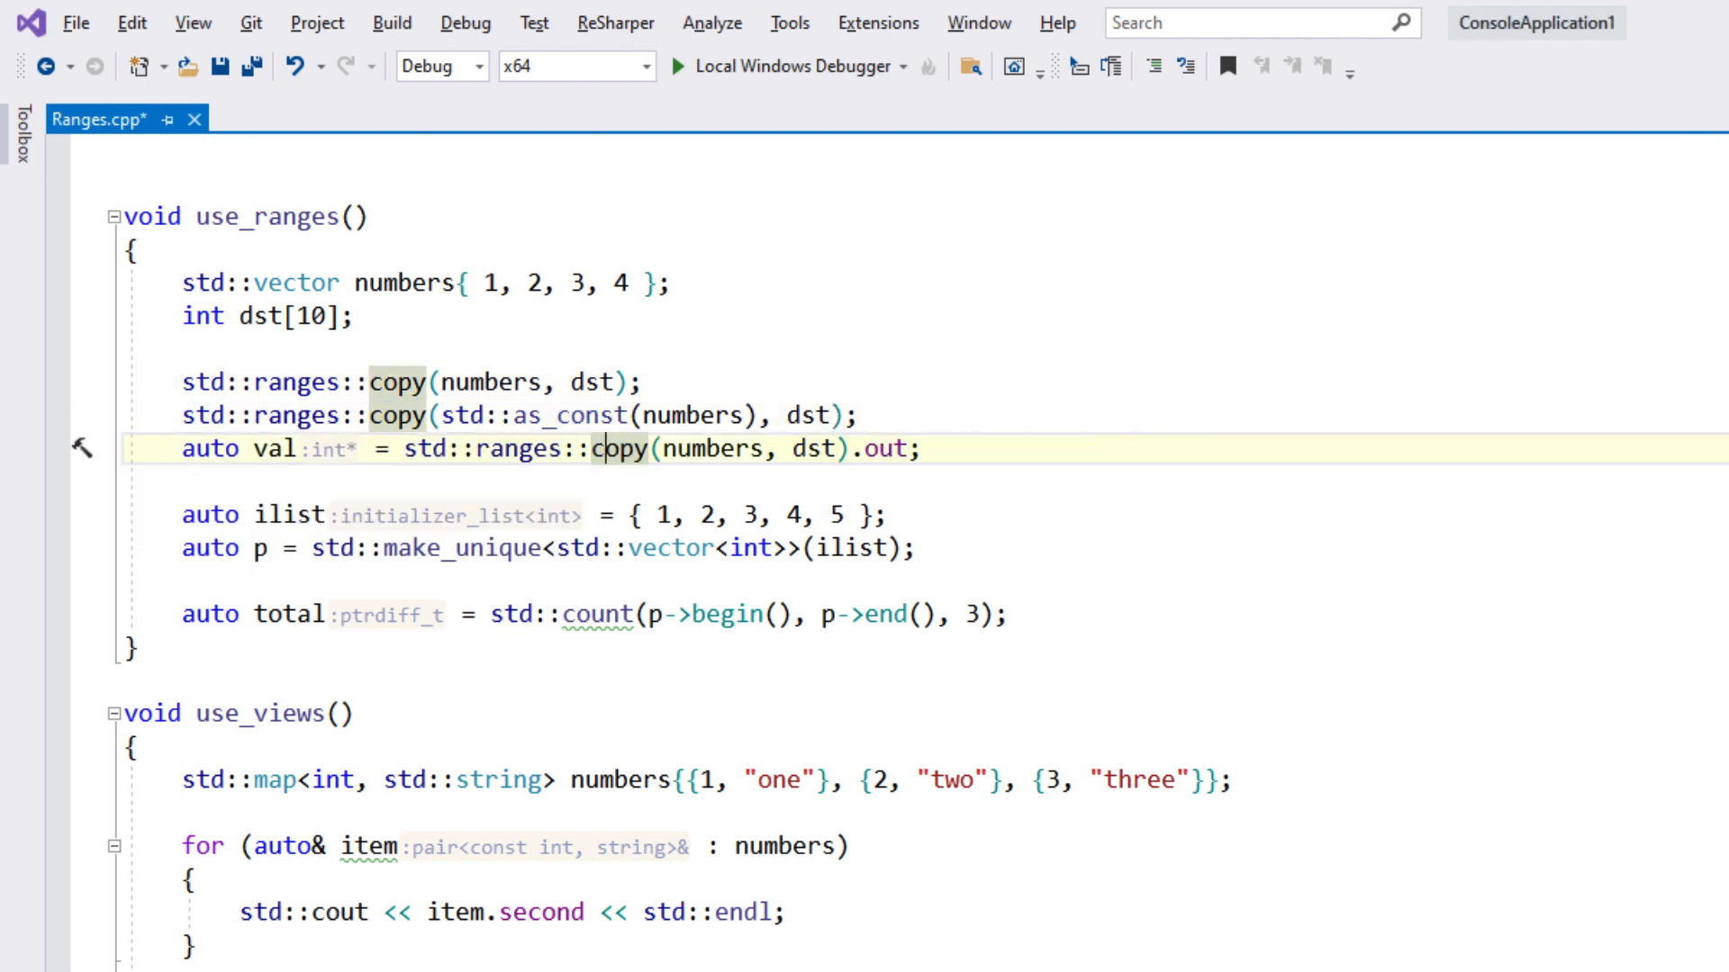
{"action": "left_click", "coordinate": [108, 613]}
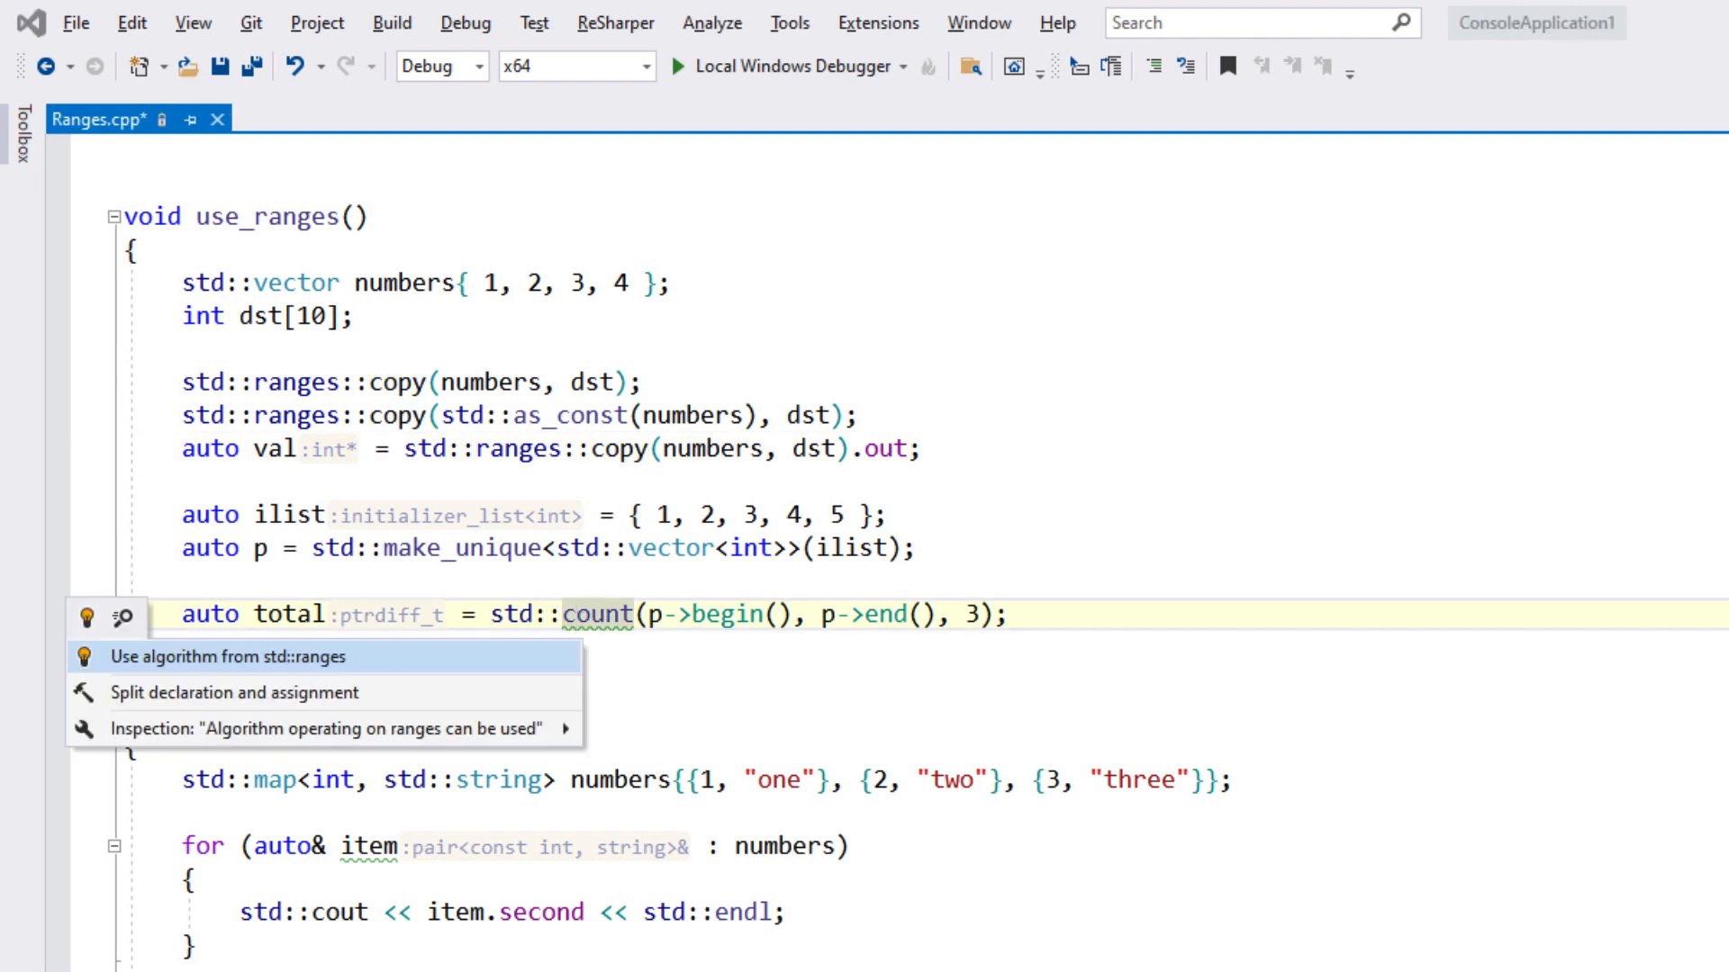
{"action": "left_click", "coordinate": [226, 656]}
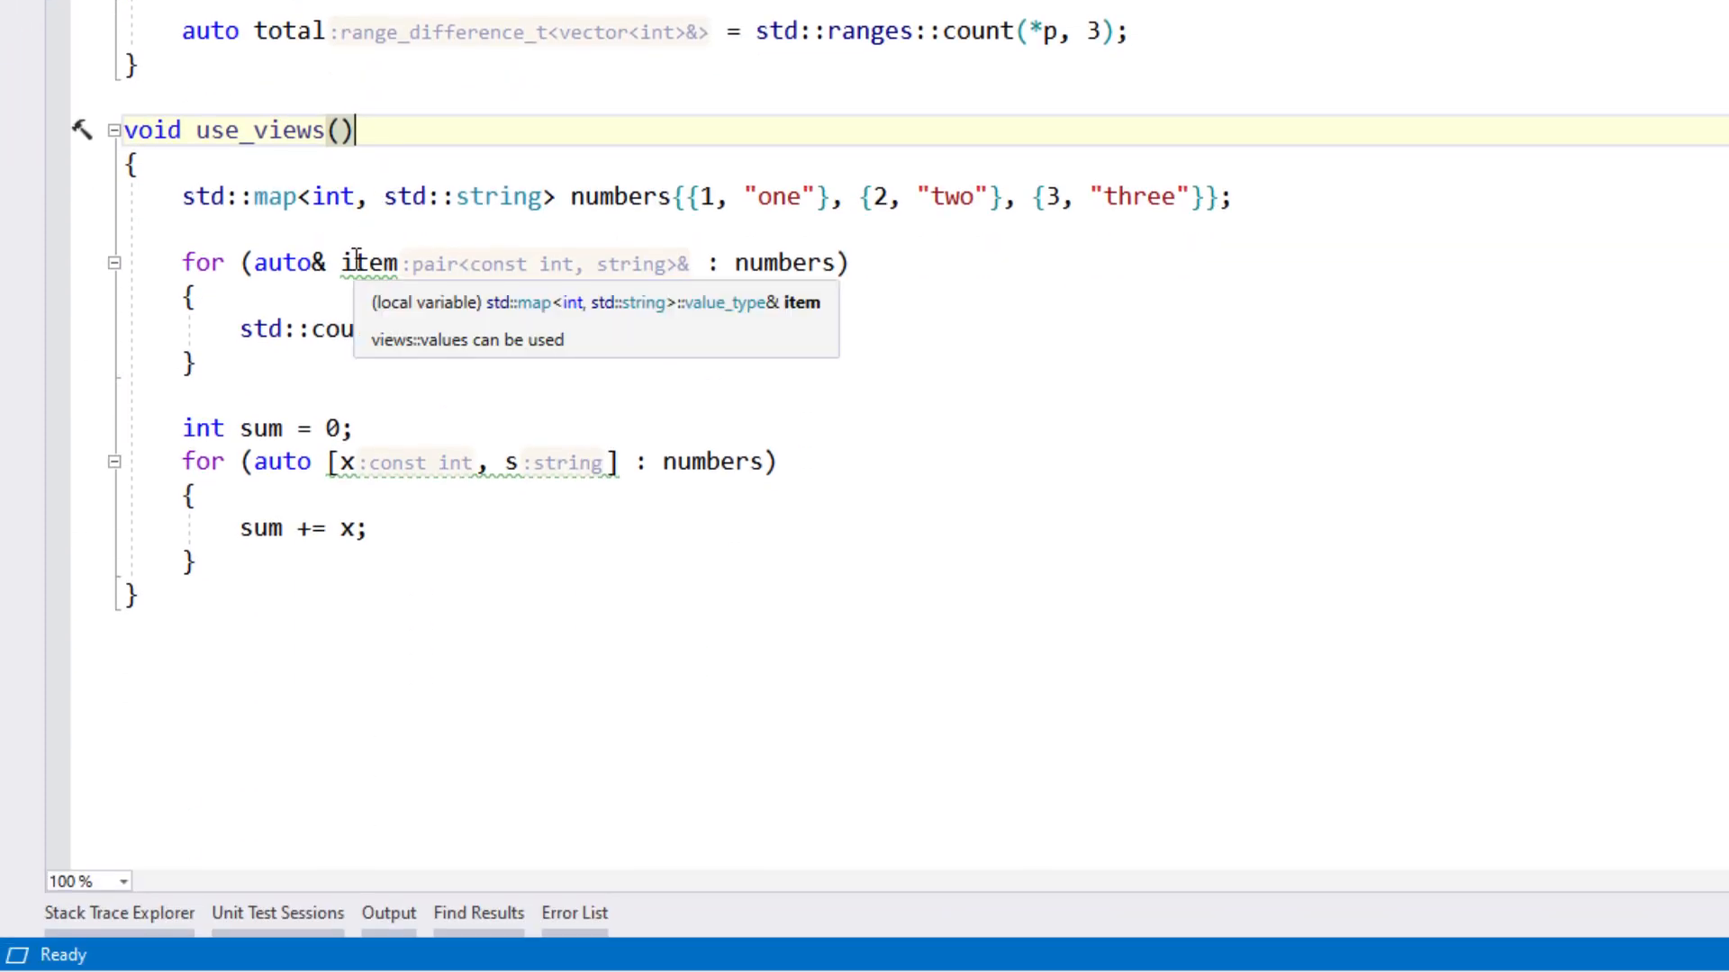
Rewrite the use_views loops with std::views::values and std::views::keys, then open ToStructuredBinding.cpp.
{"action": "left_click", "coordinate": [87, 265]}
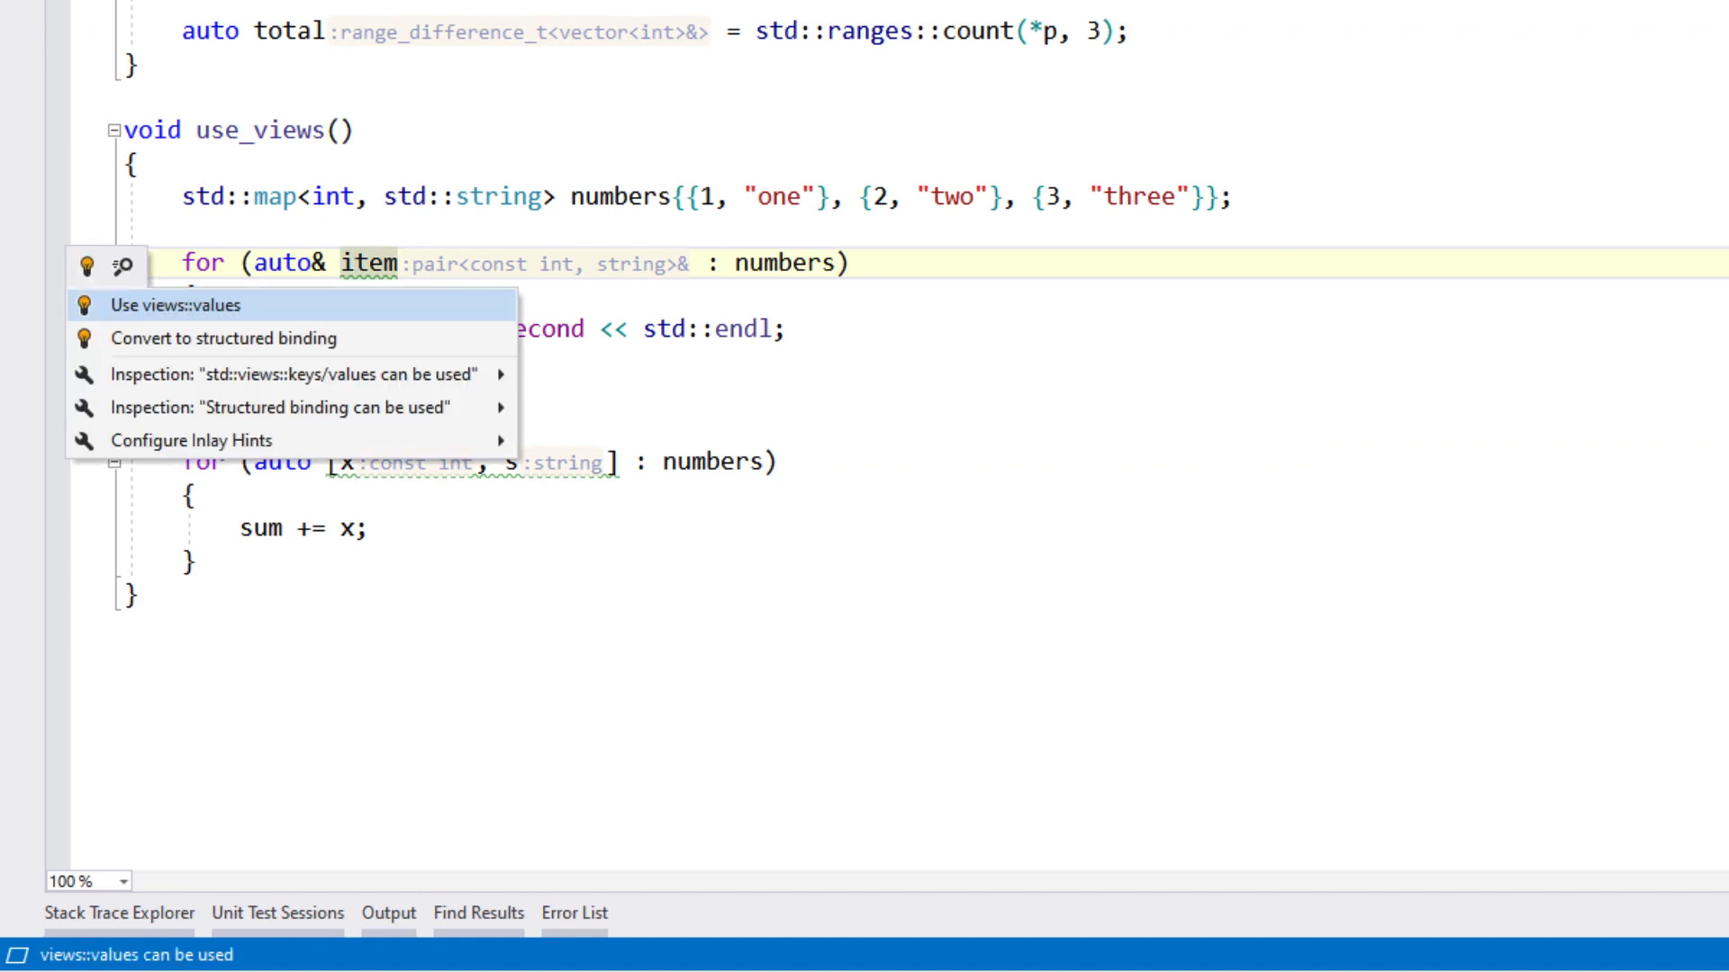
{"action": "left_click", "coordinate": [173, 306]}
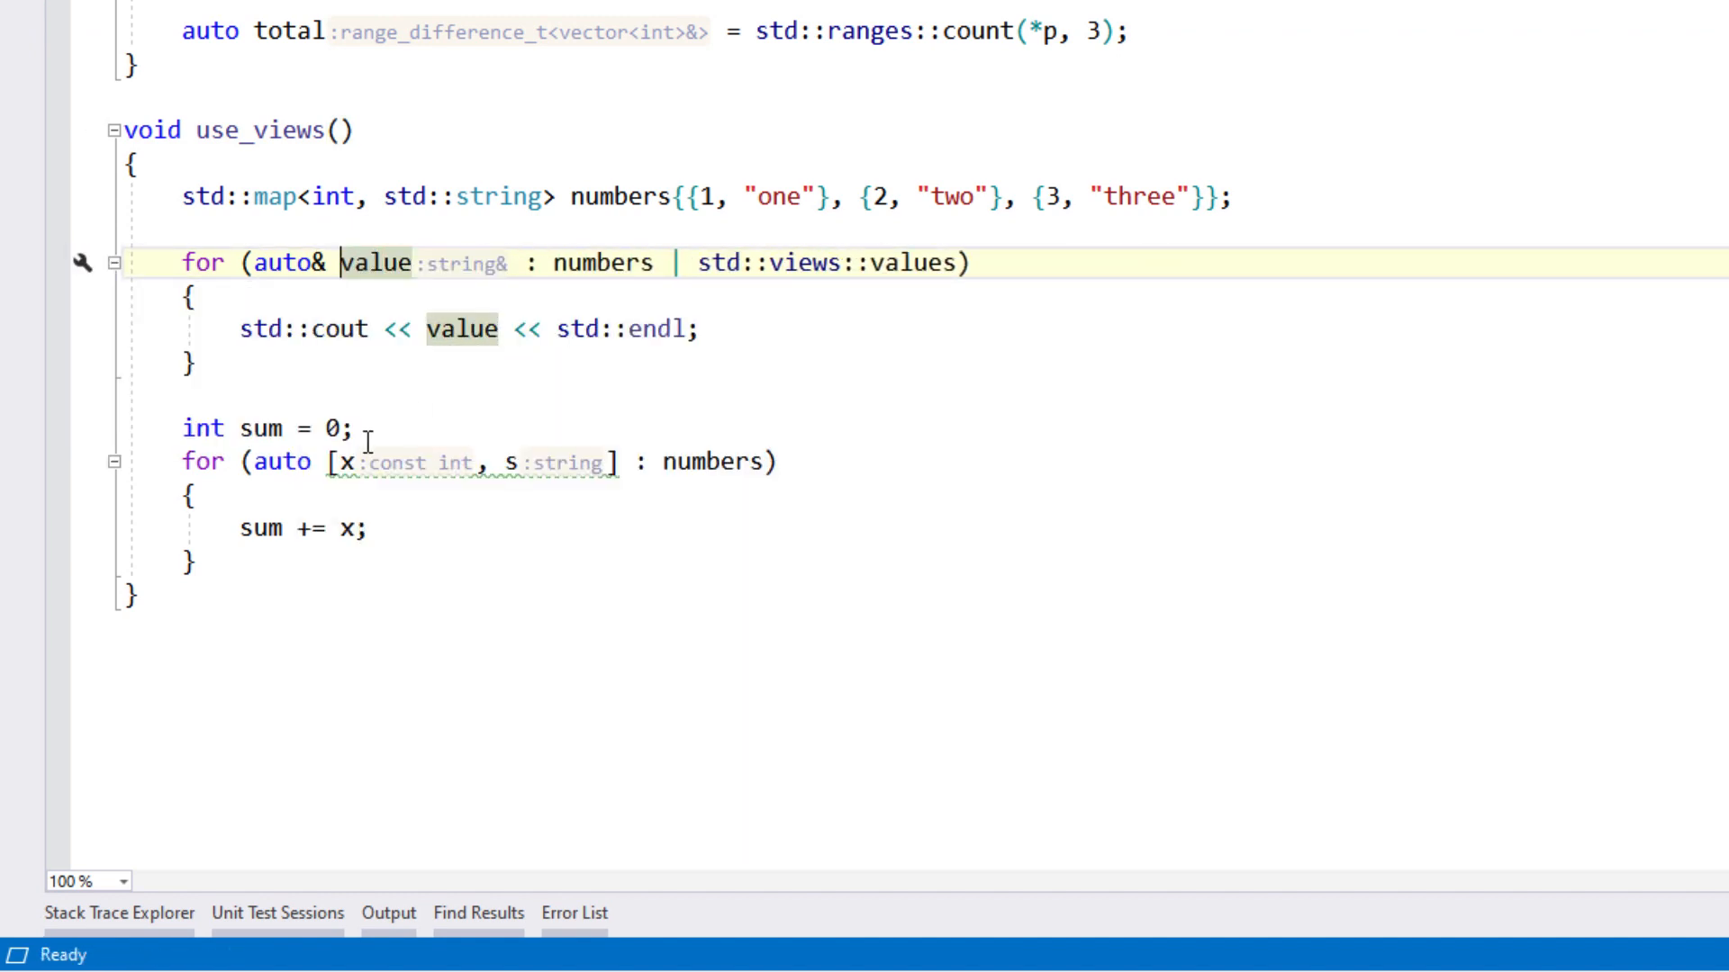
{"action": "left_click", "coordinate": [114, 462]}
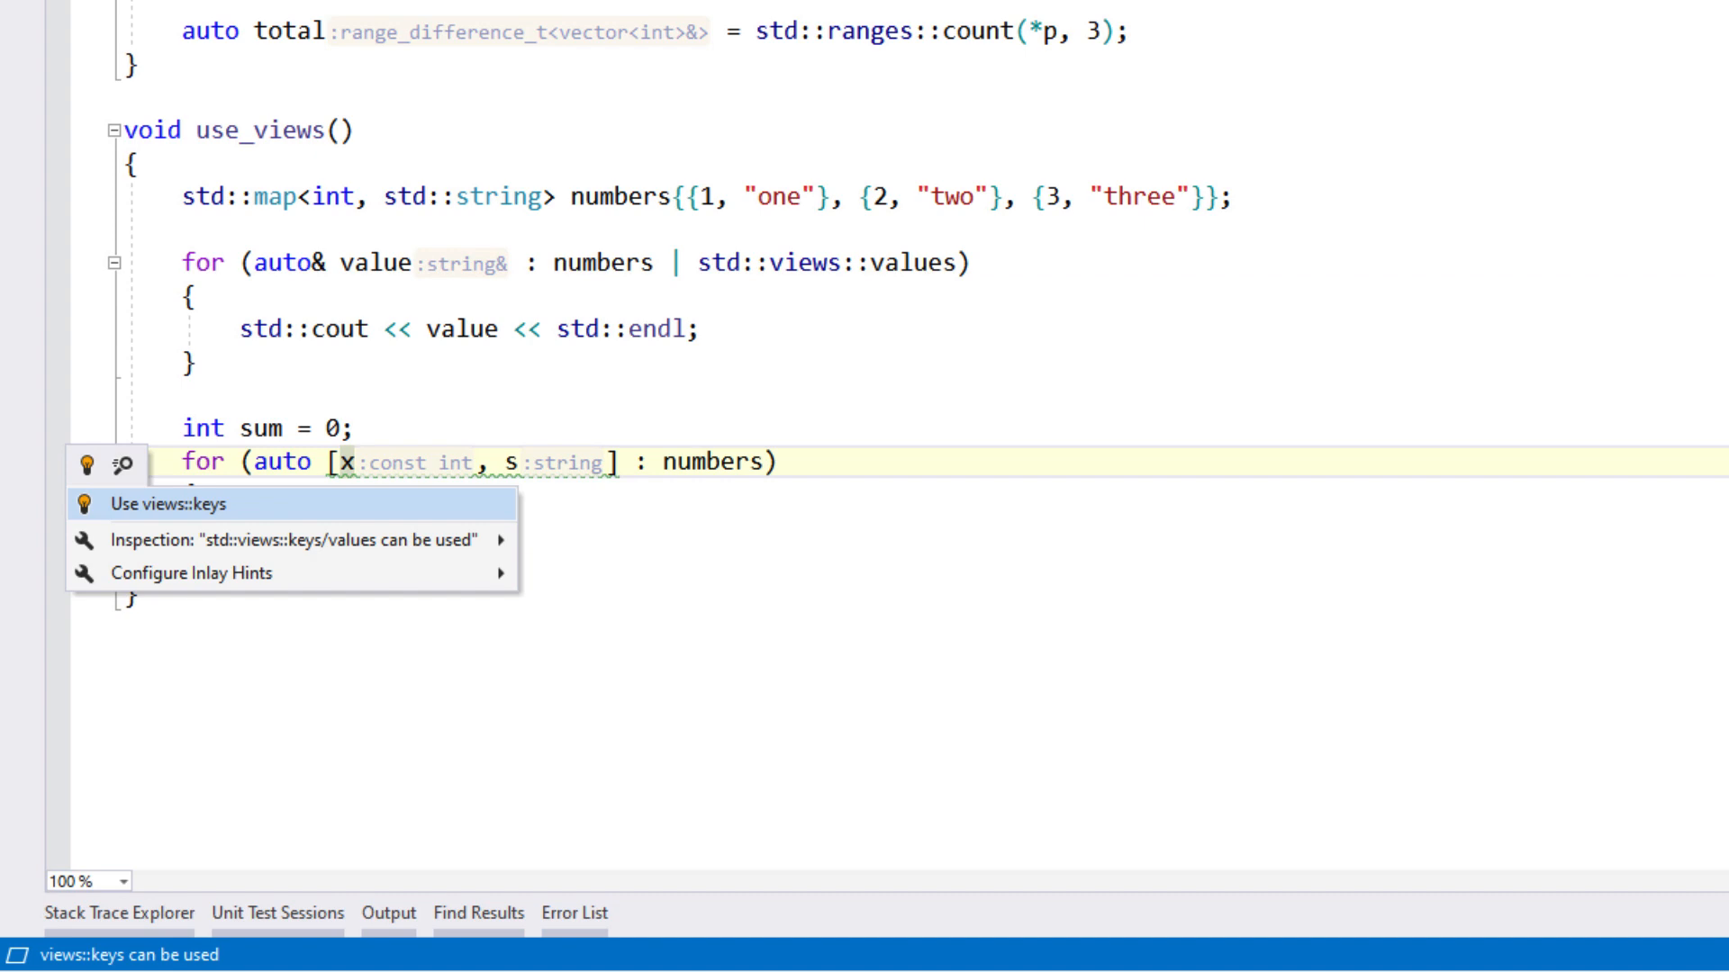
{"action": "left_click", "coordinate": [178, 504]}
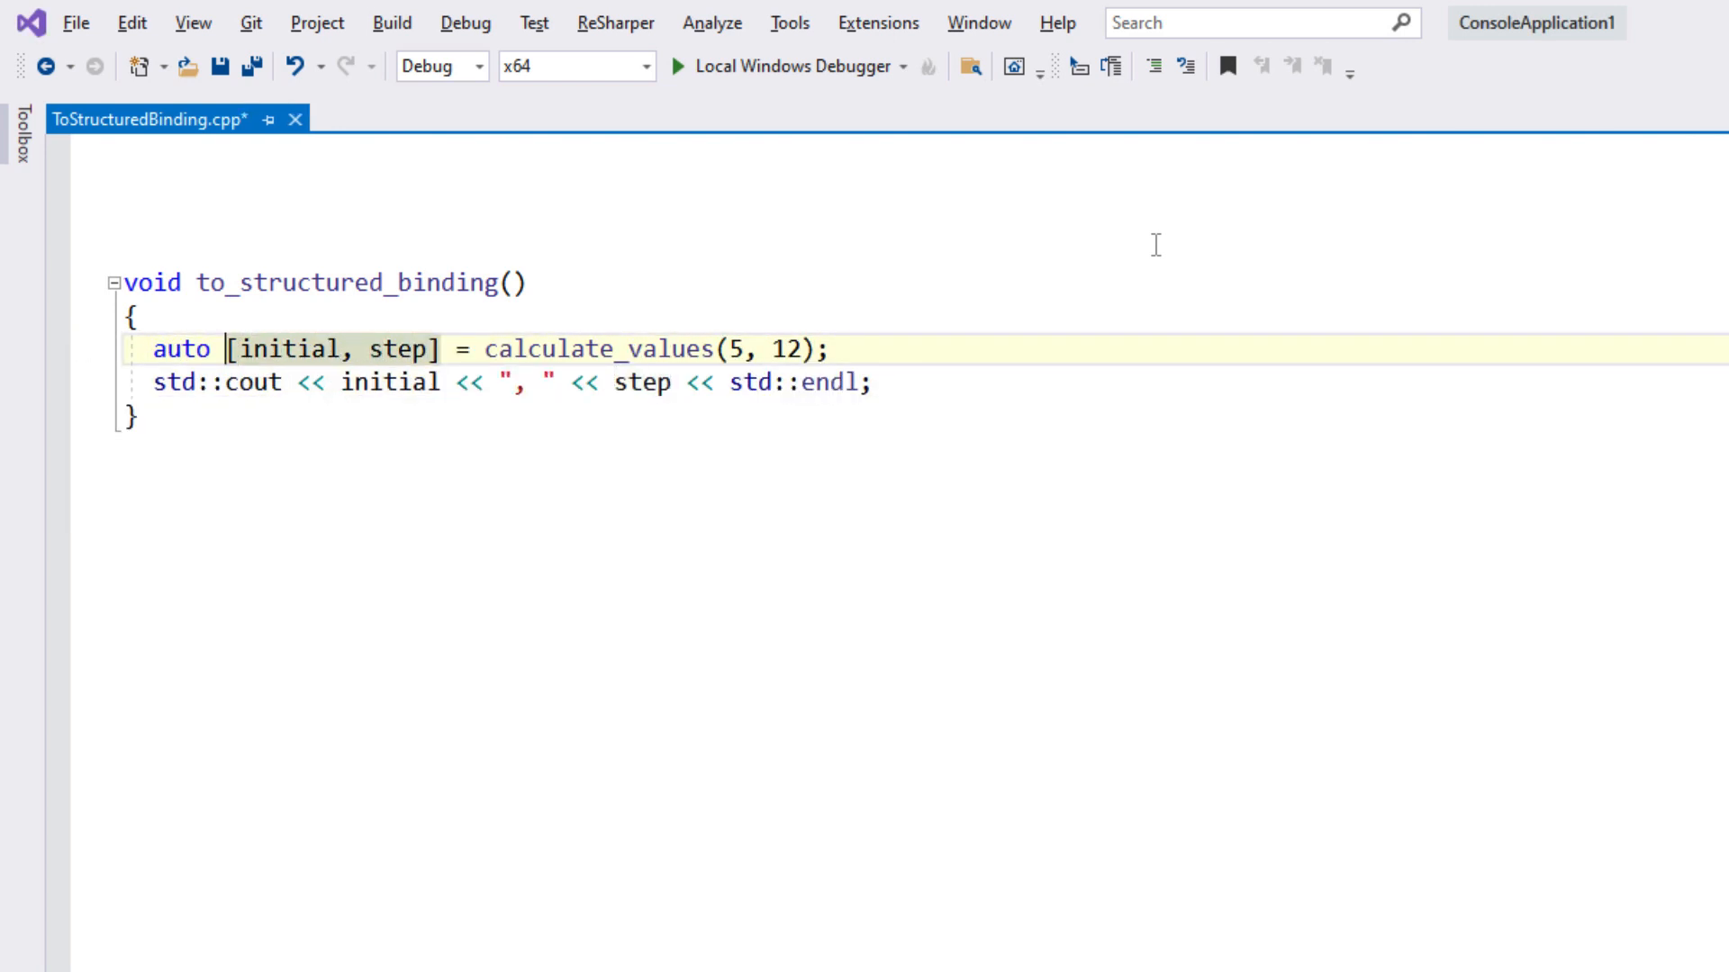
{"action": "left_click", "coordinate": [148, 118]}
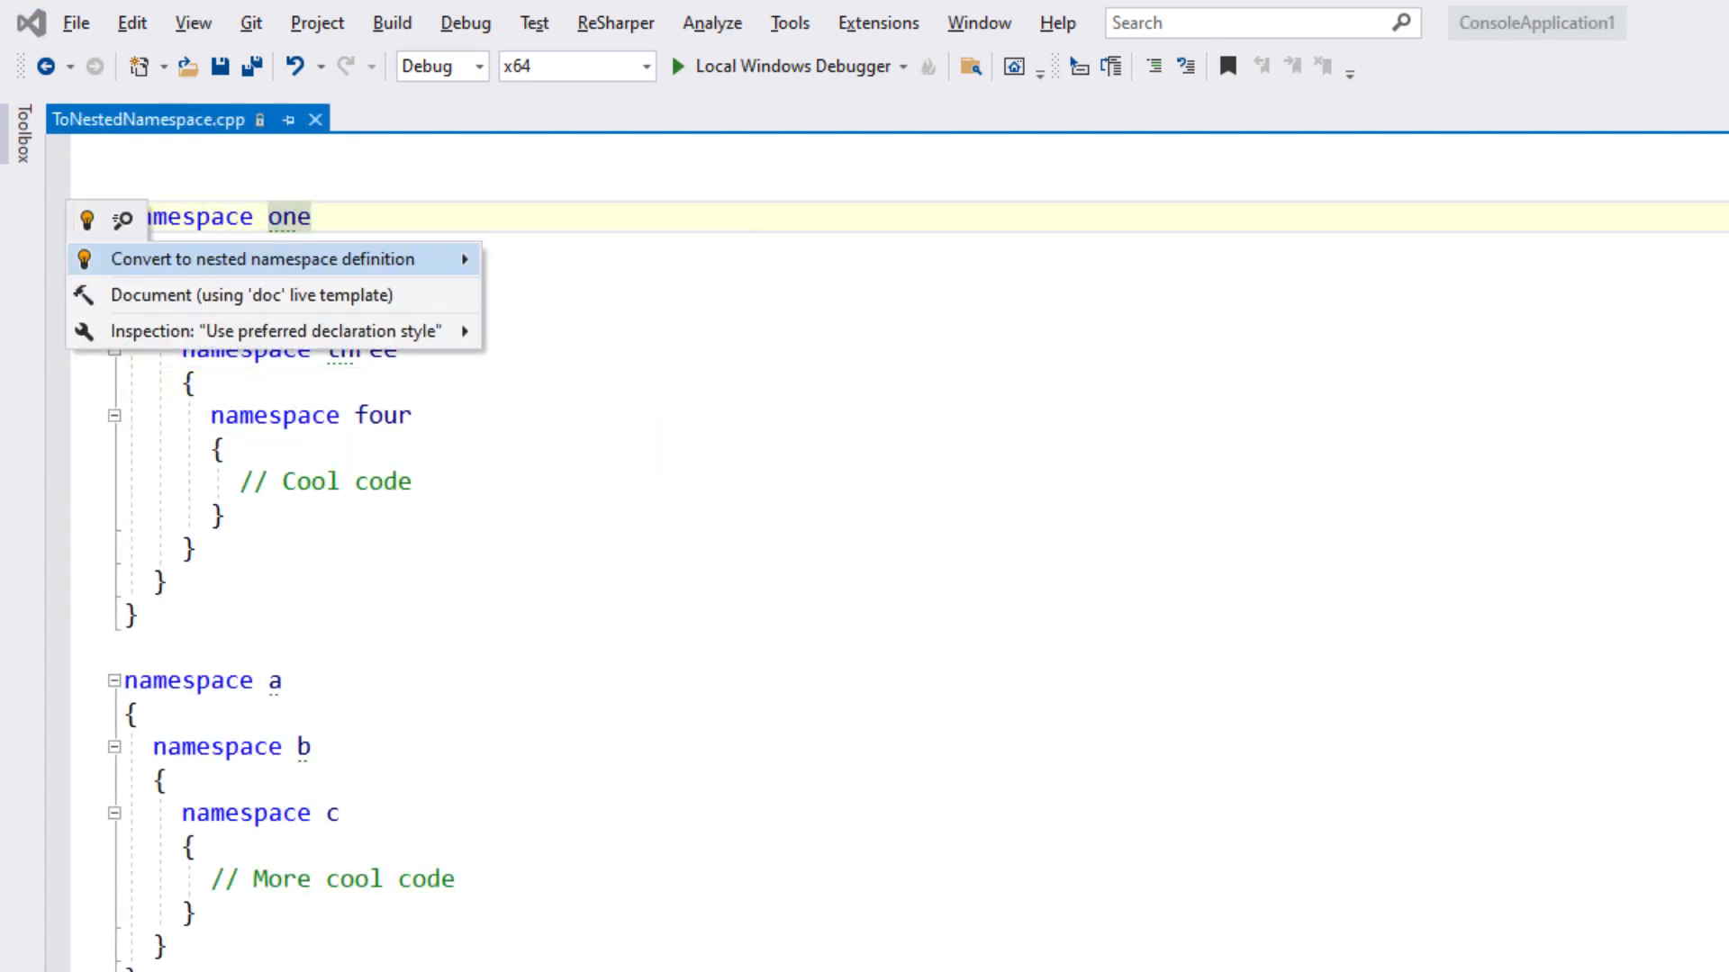
Merge namespaces one, two, three, four file-wide and add using enum rgba_colour_channel.
{"action": "left_click", "coordinate": [262, 259]}
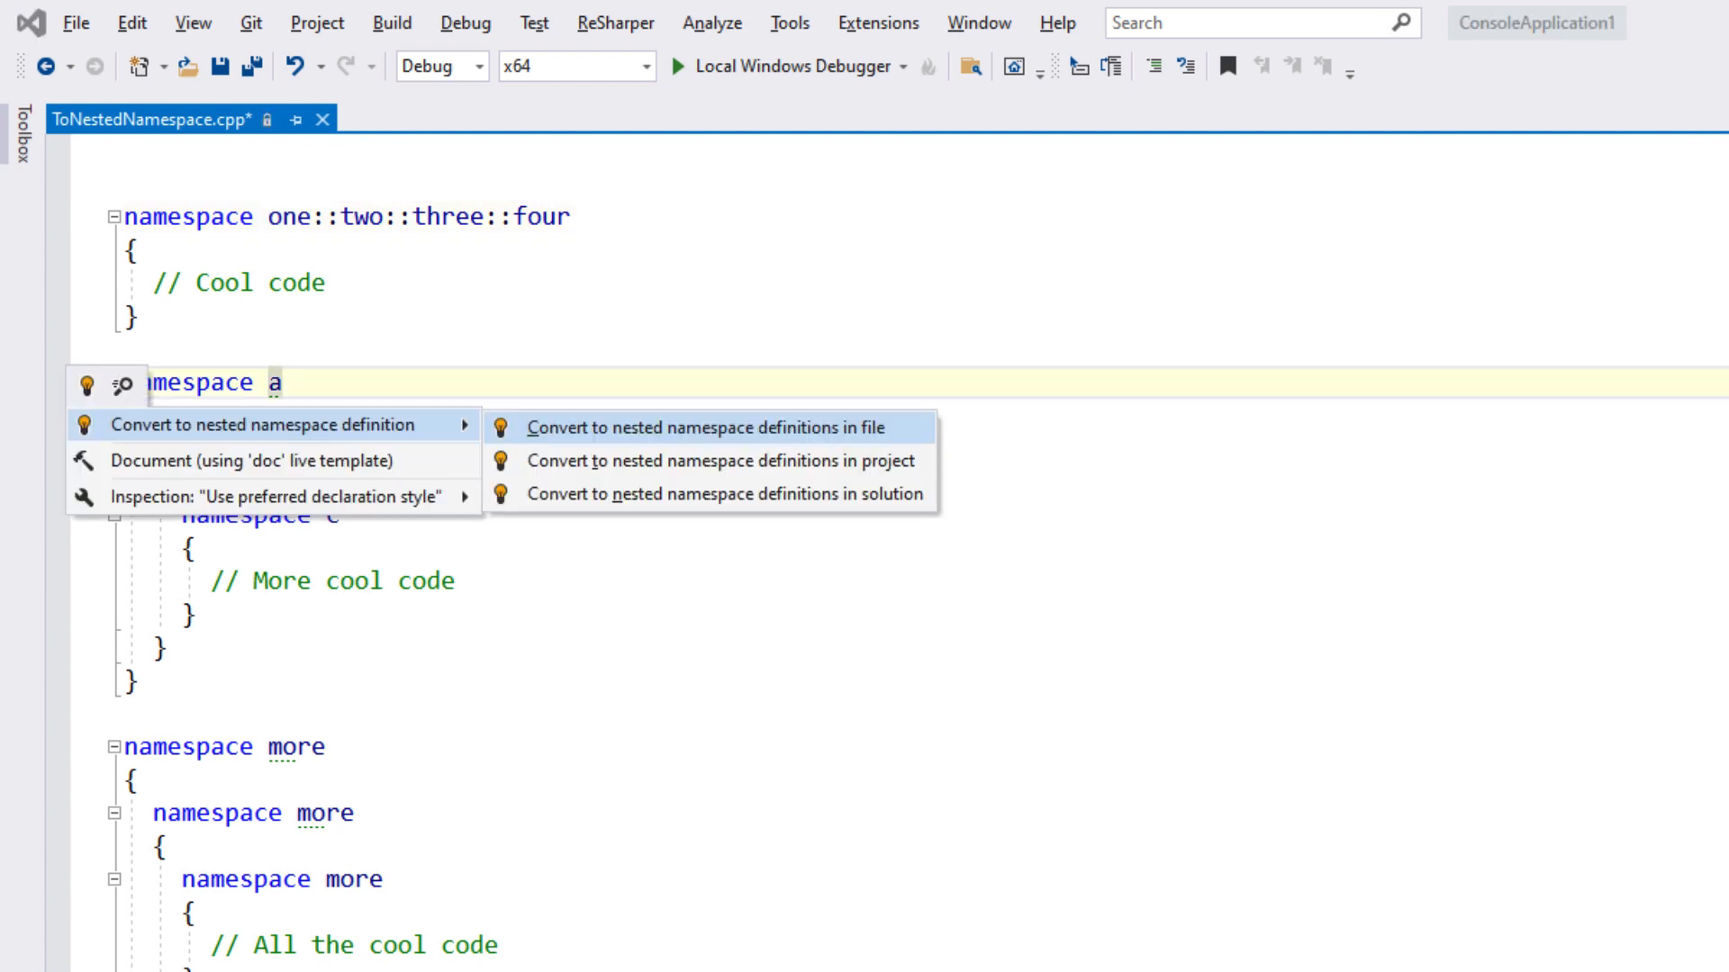
{"action": "left_click", "coordinate": [719, 428]}
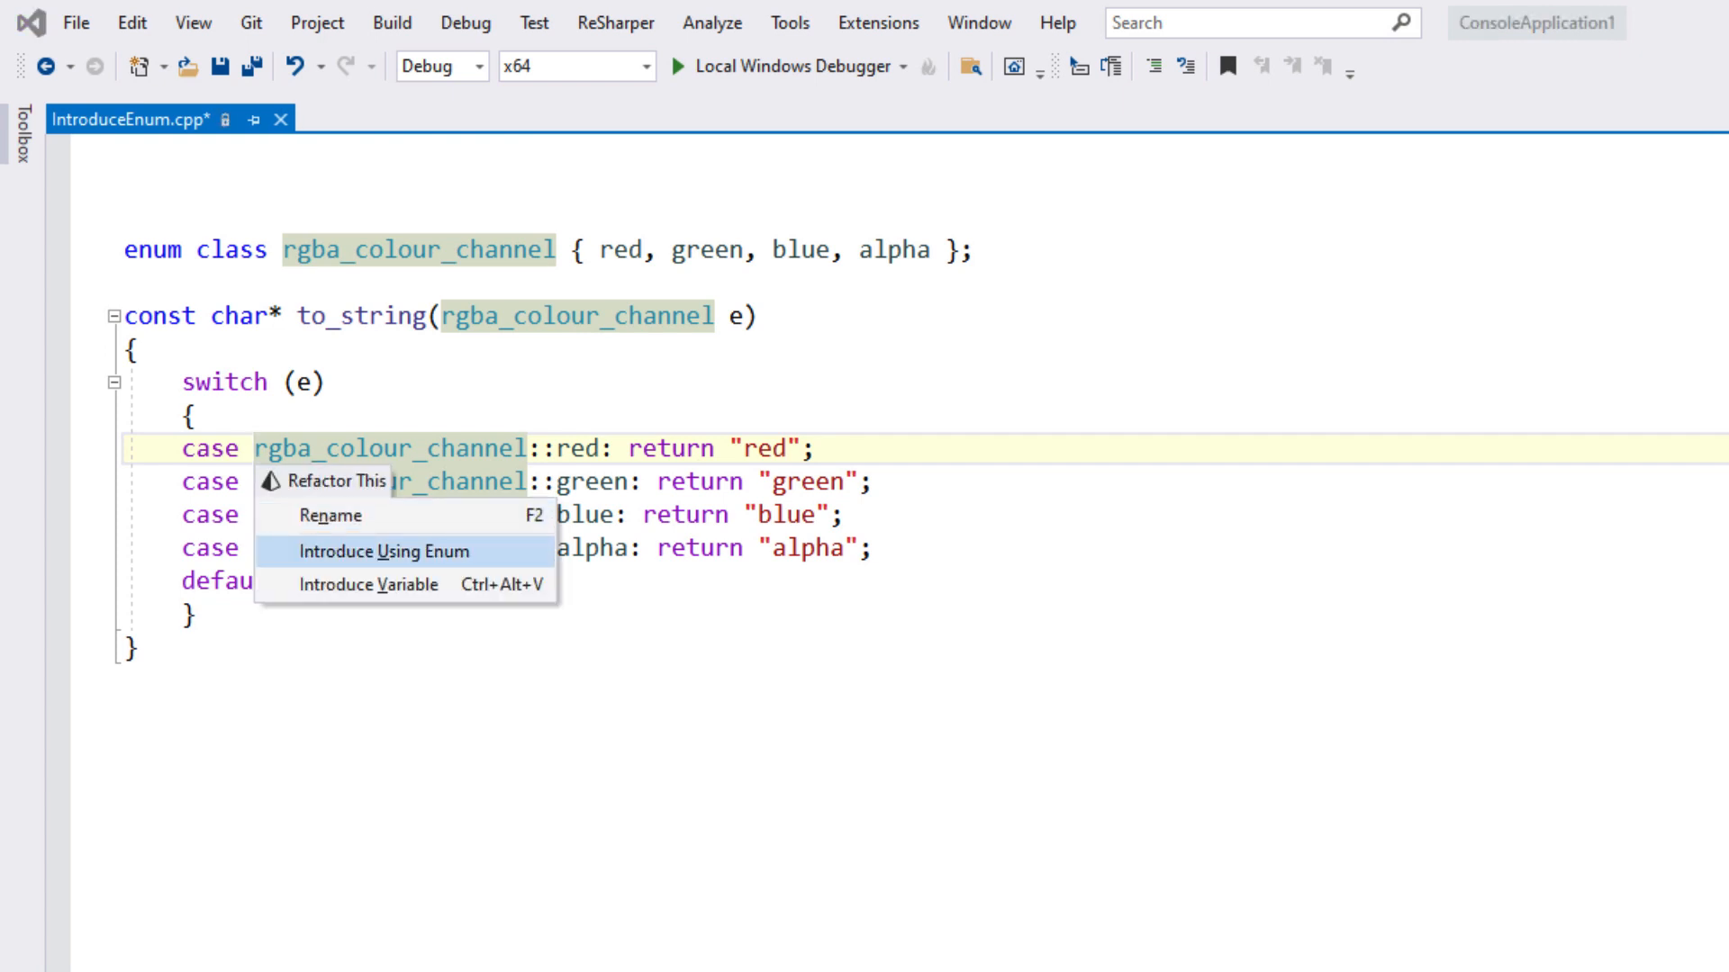
{"action": "left_click", "coordinate": [382, 551]}
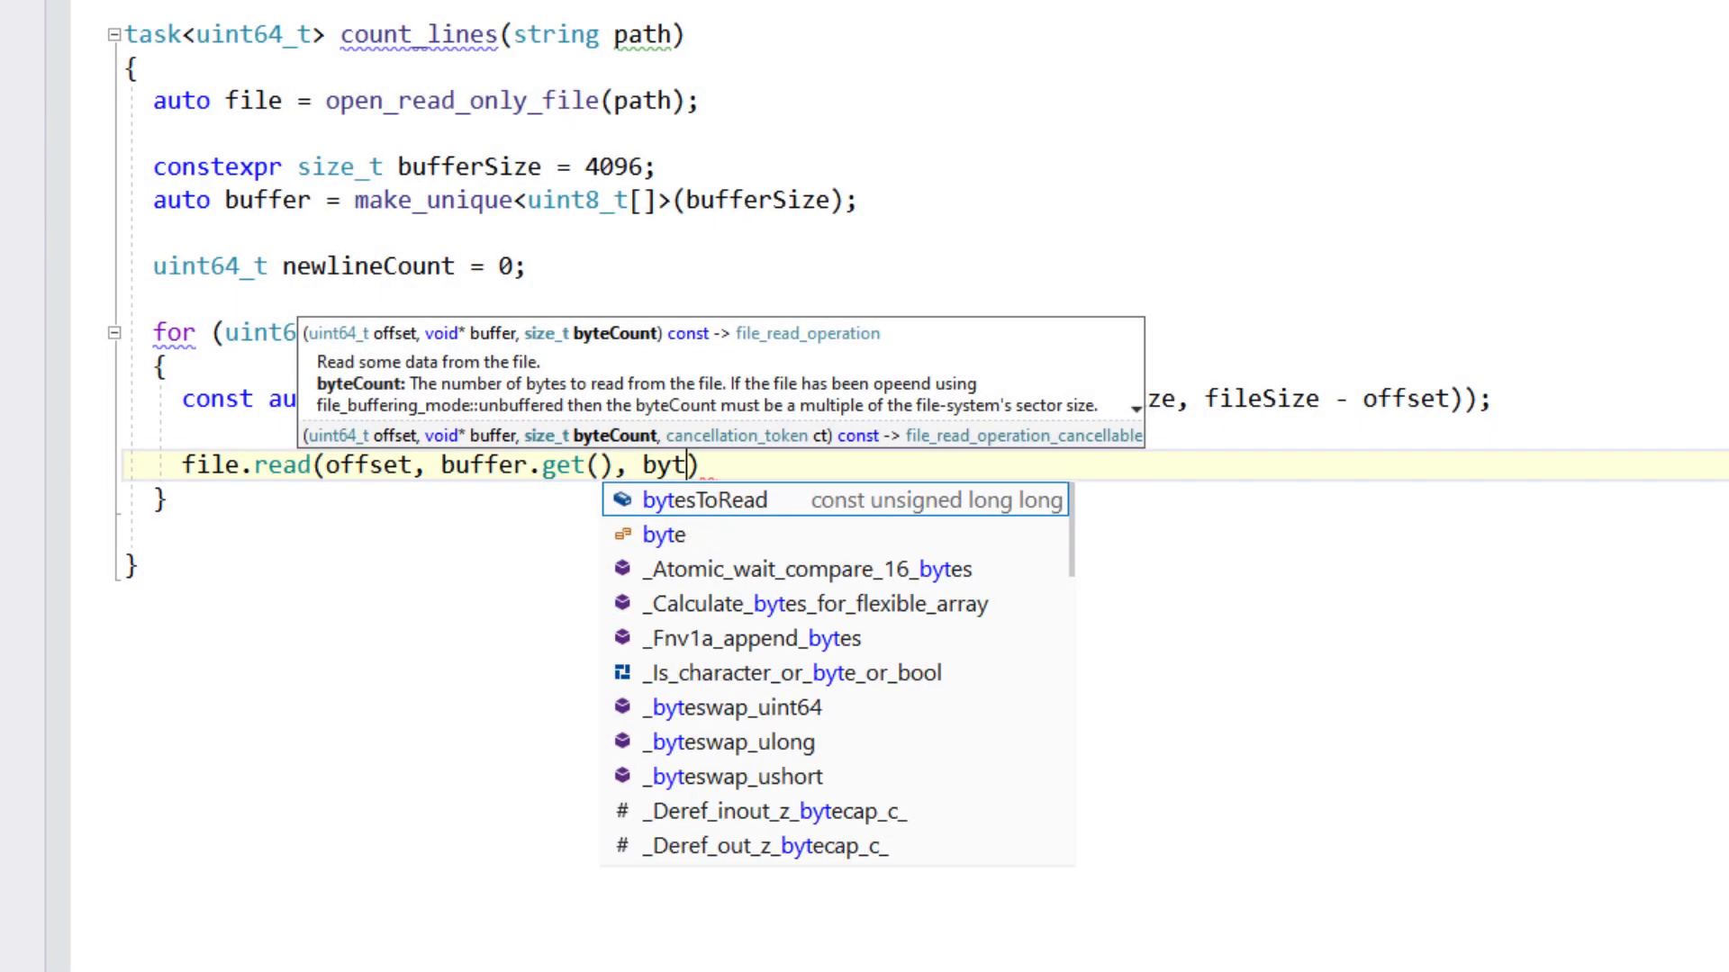
Turn file.read(offset, buffer.get(), bytesToRead) into co_await, assigned to std::size_t bytesRead.
{"action": "type", "text": "esToRead).awa"}
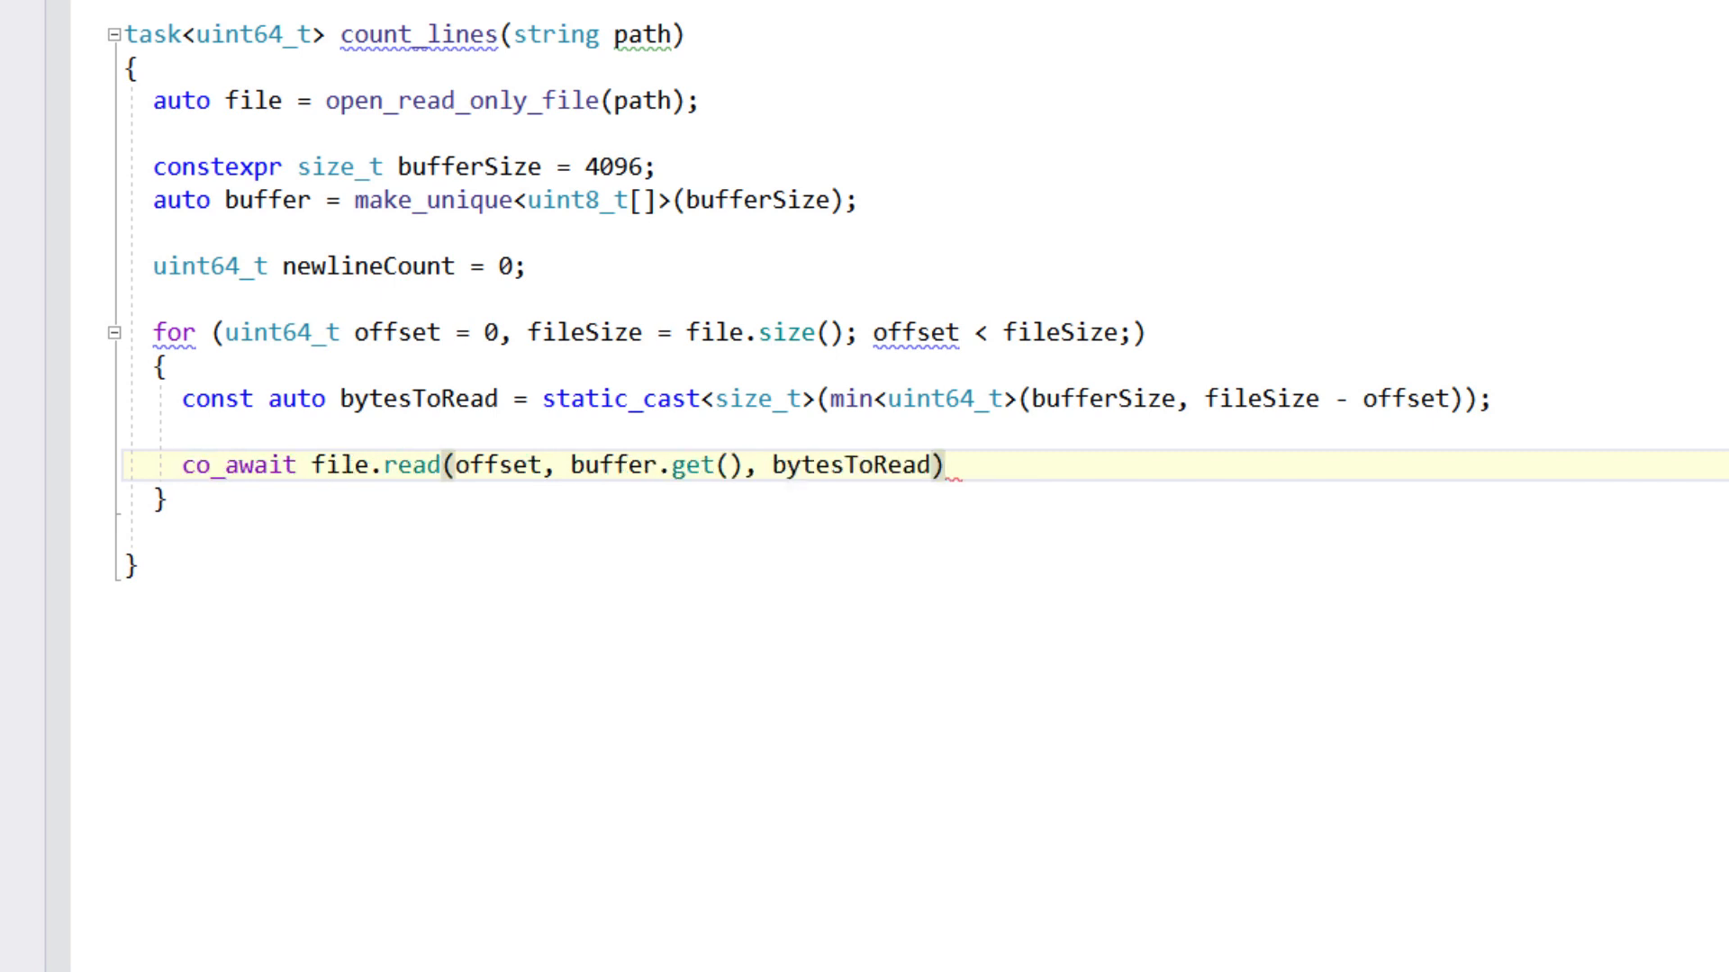
{"action": "type", "text": "std::size_t bytesRead ="}
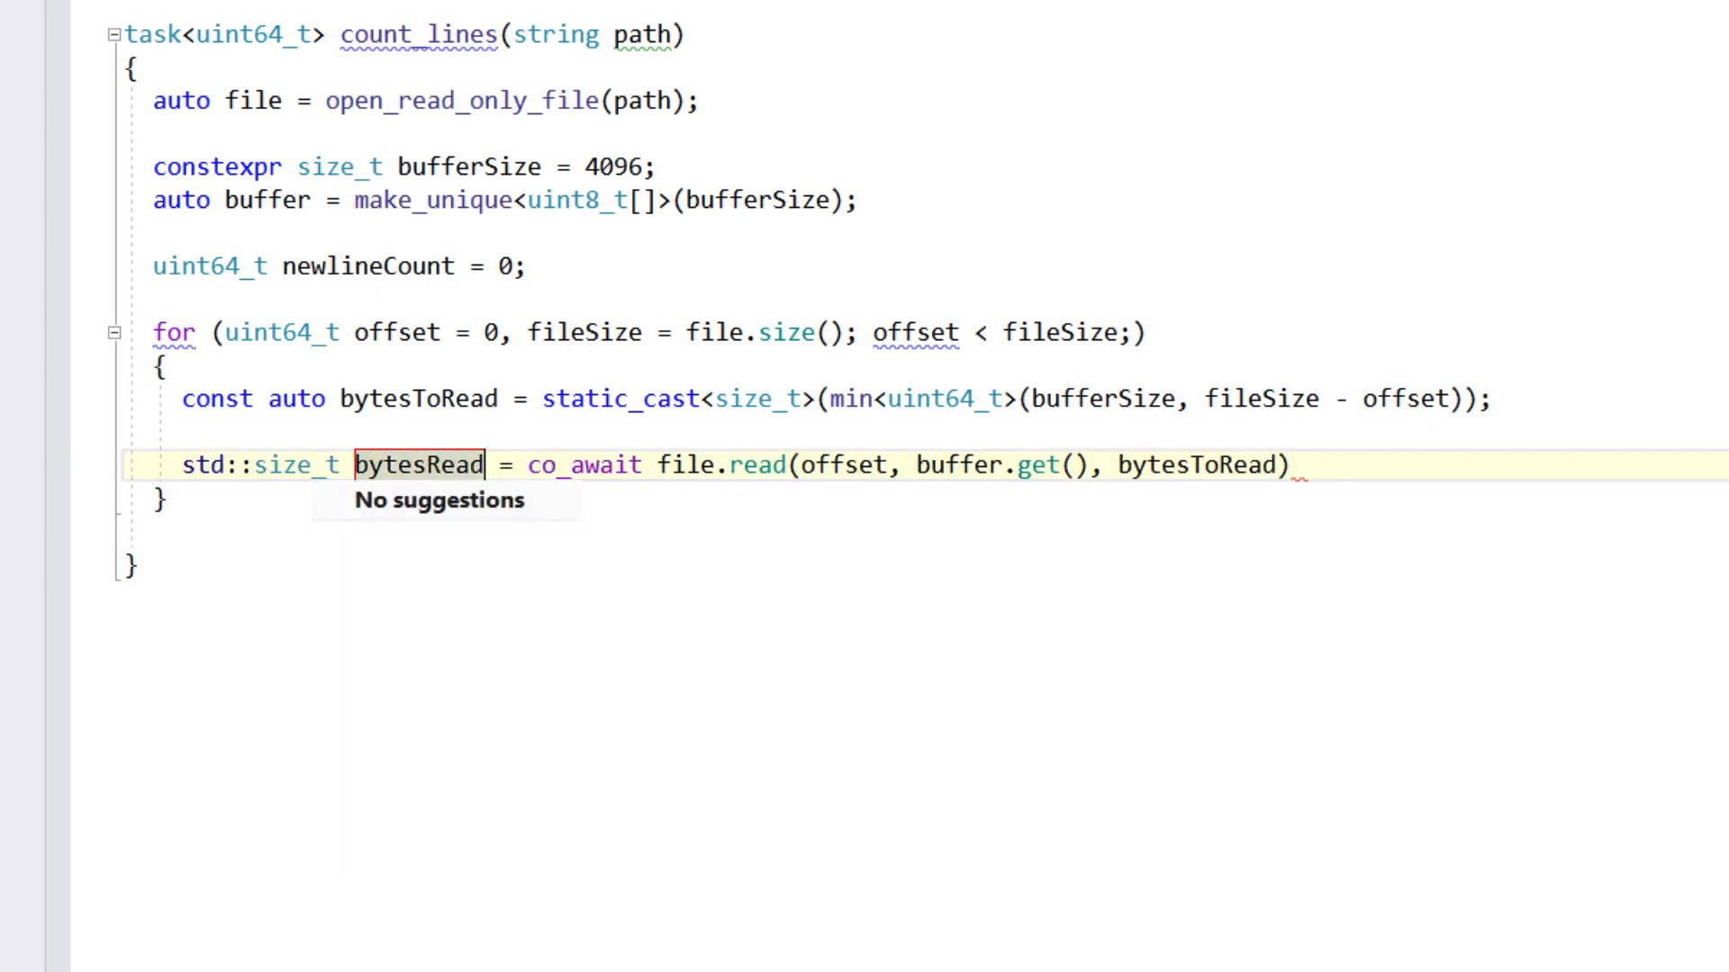